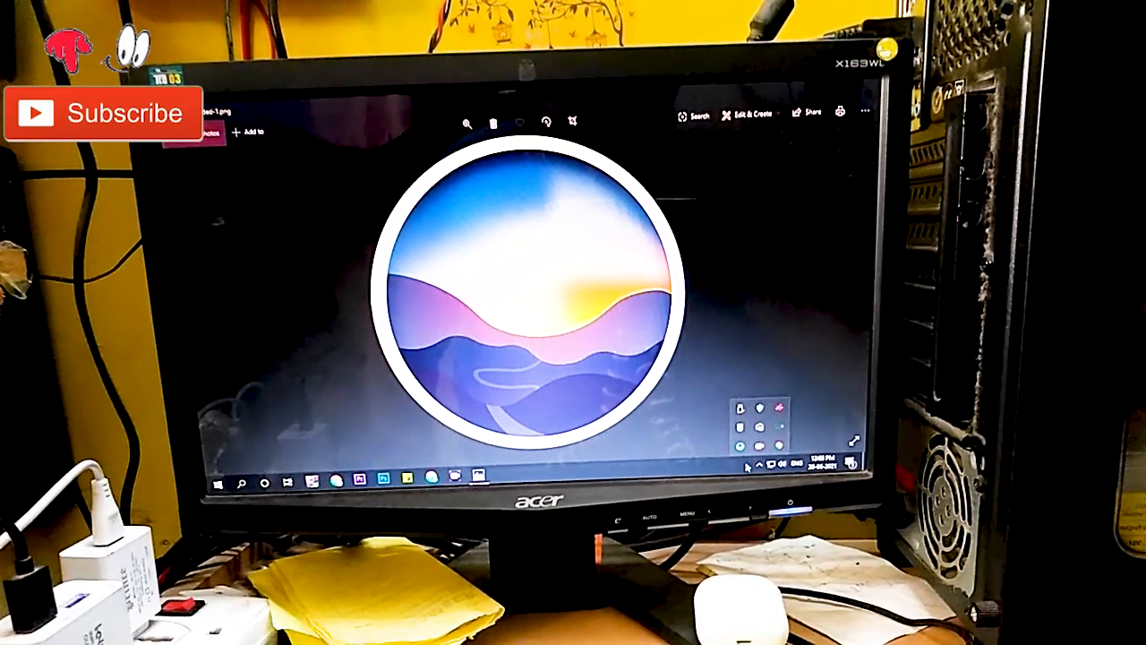
# Step: Show the Bluetooth & other devices page with Bluetooth switched on
pyautogui.click(215, 483)
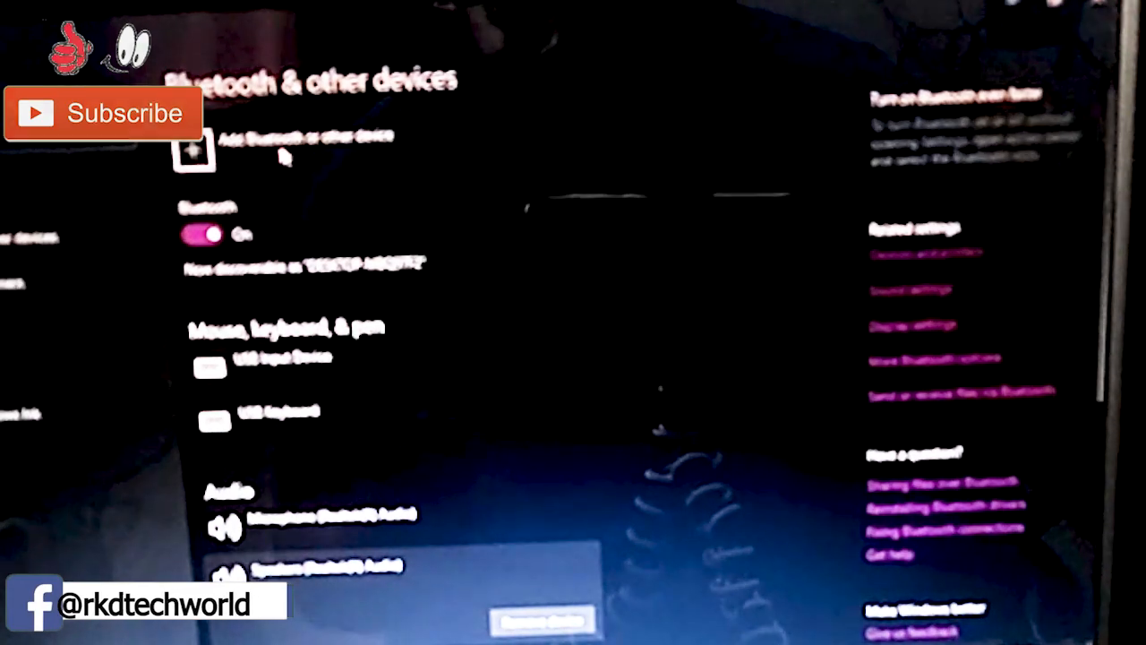
# Step: Add a device of kind Bluetooth and pair the headset for voice and music
pyautogui.click(193, 151)
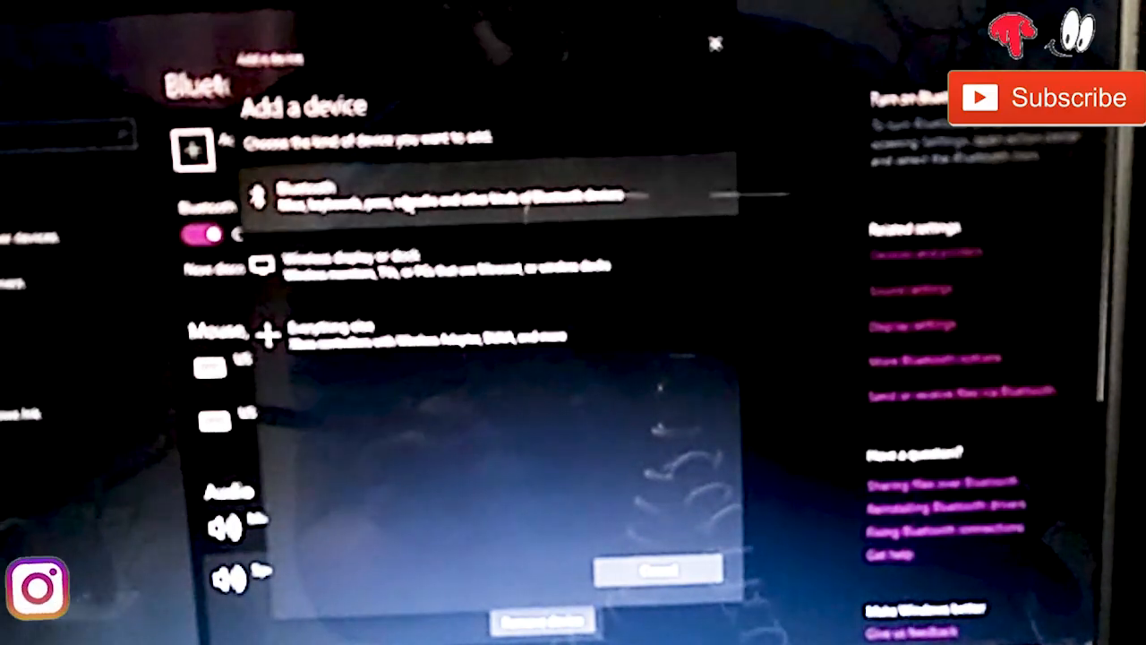
pyautogui.click(448, 195)
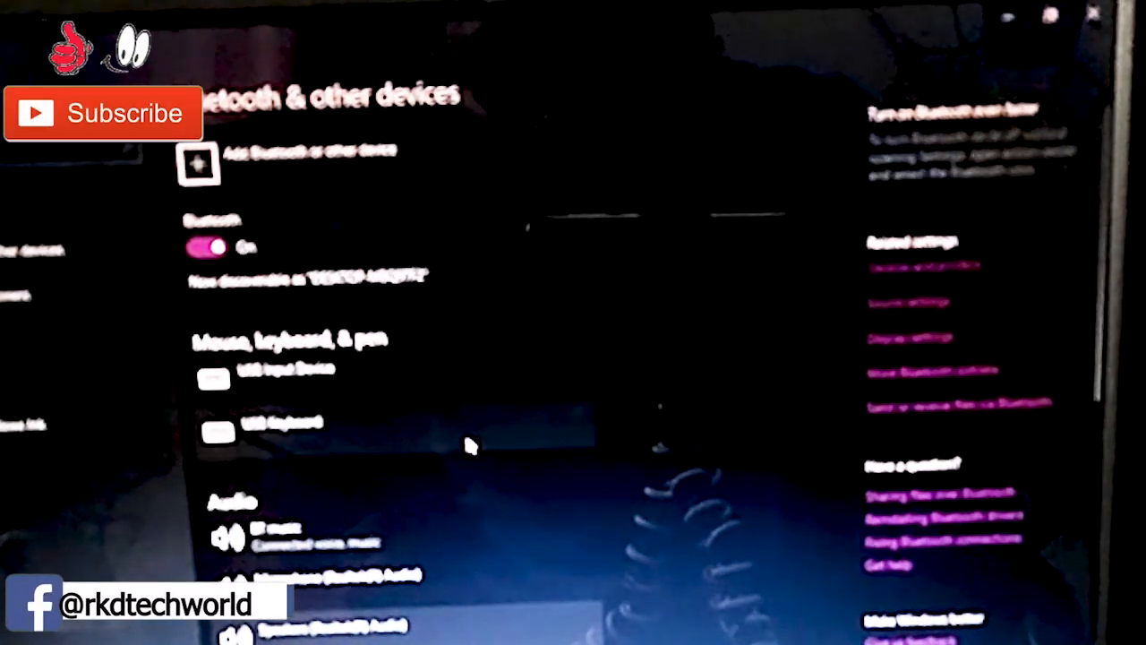
pyautogui.scroll(-3)
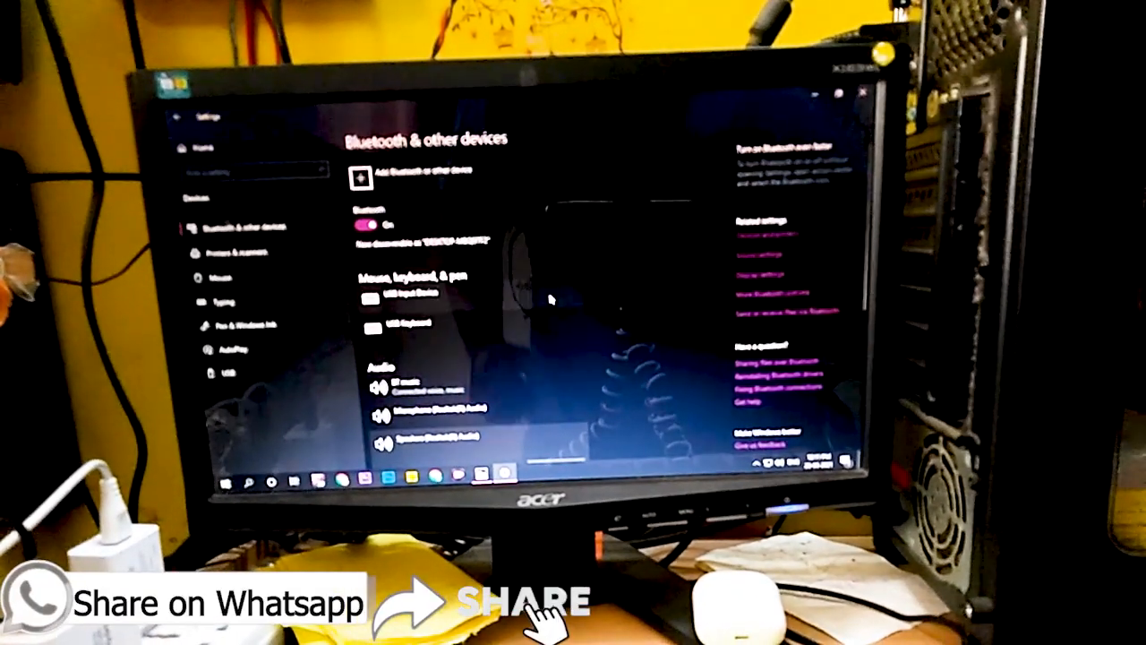
pyautogui.scroll(-3)
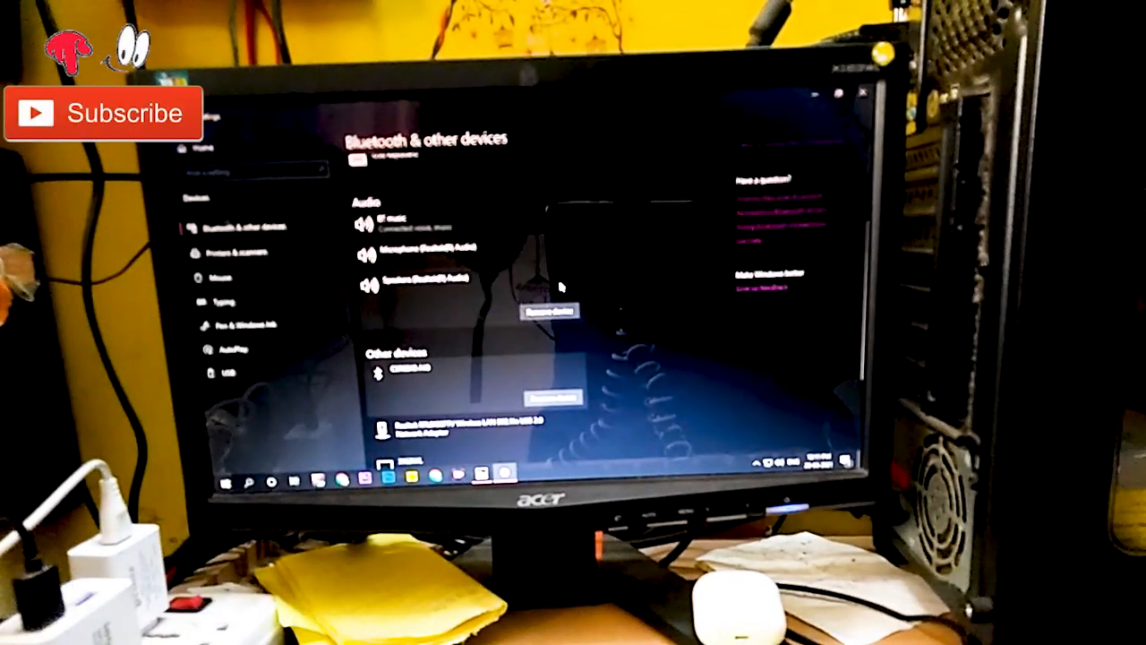